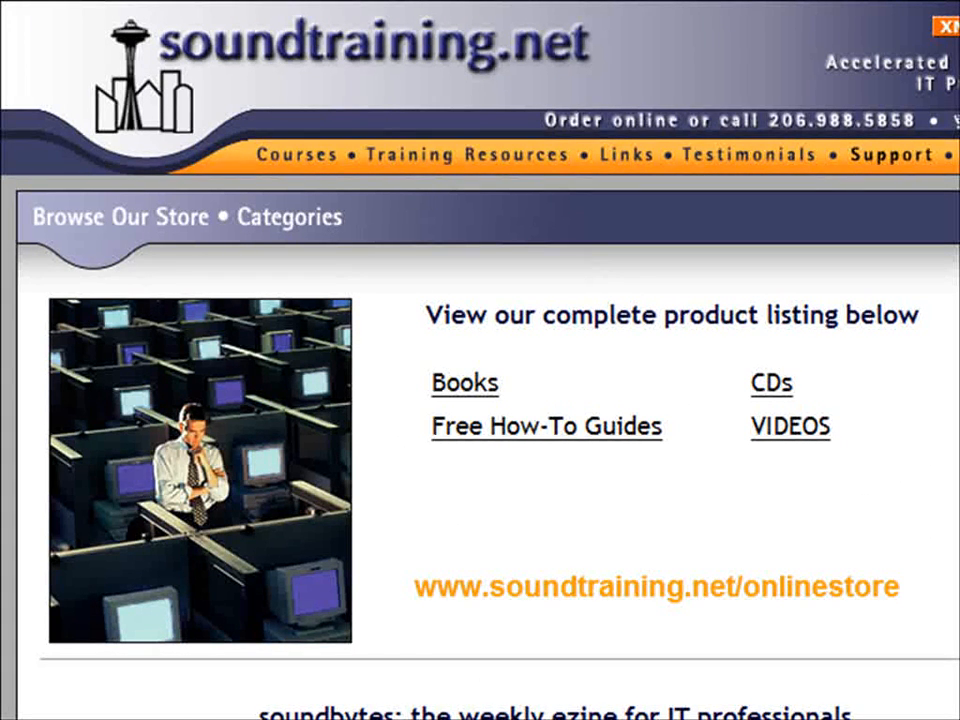
Step: Scroll past the soundtraining.net store page toward the router1 console session
scroll(down, 3)
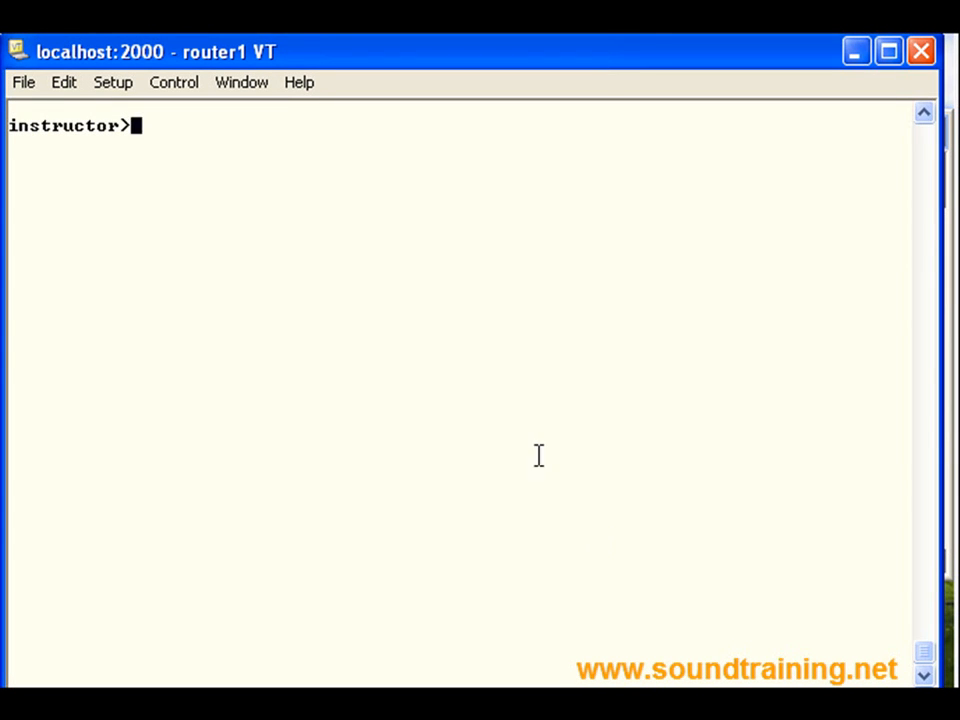
mouse_move(460, 285)
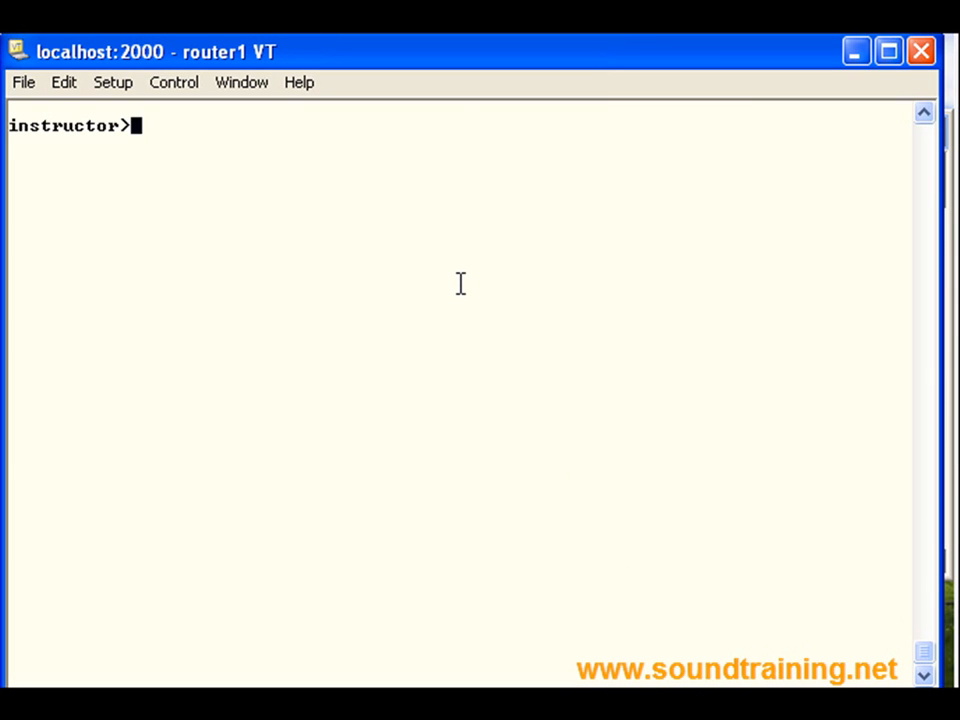
Step: Enter privileged mode with 'en' and password, then global config and interface e0/0
text(en)
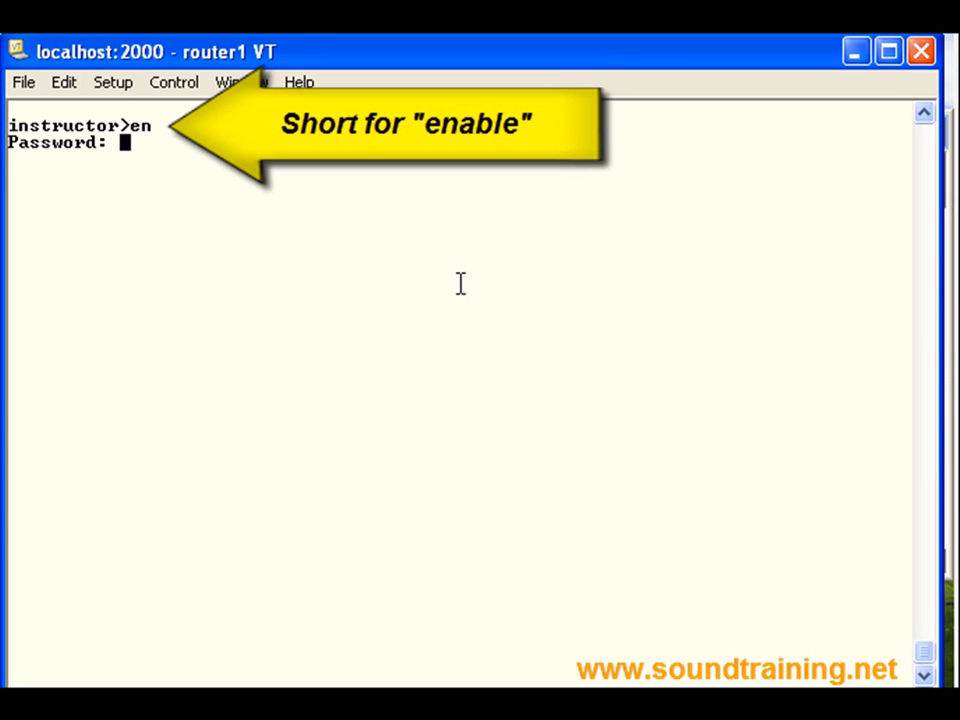
key(Return)
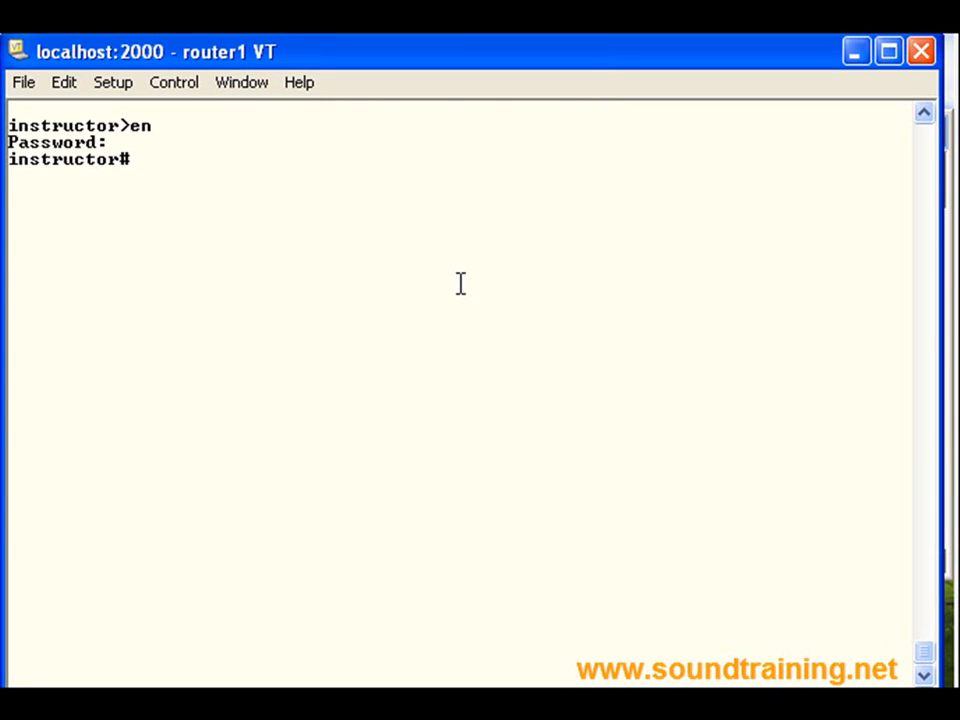
text(c)
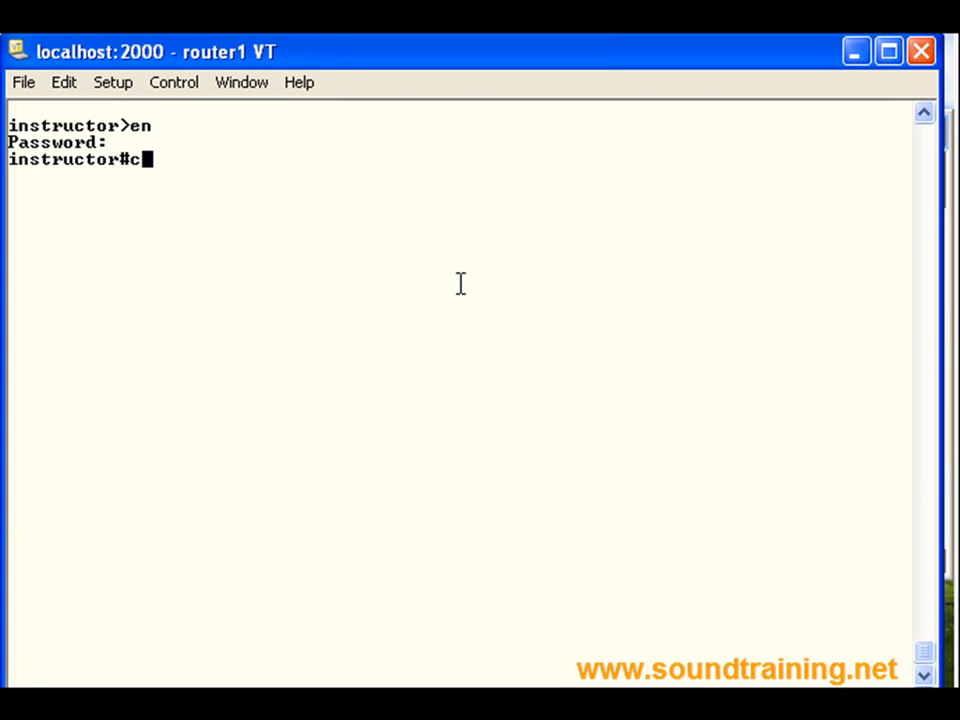
text(onf t)
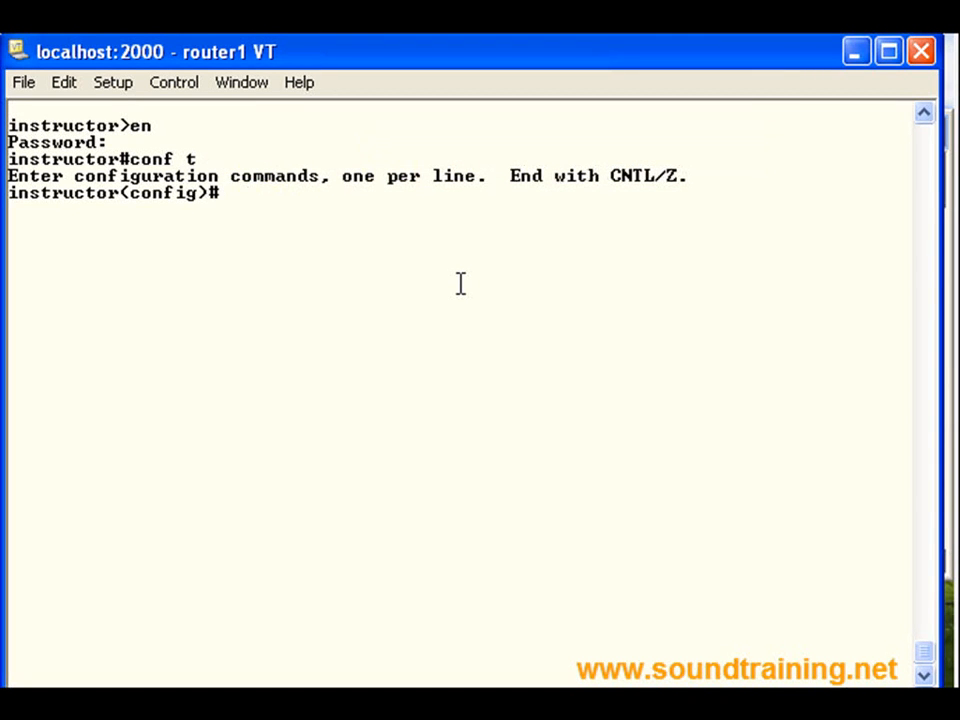
text(int e0/0)
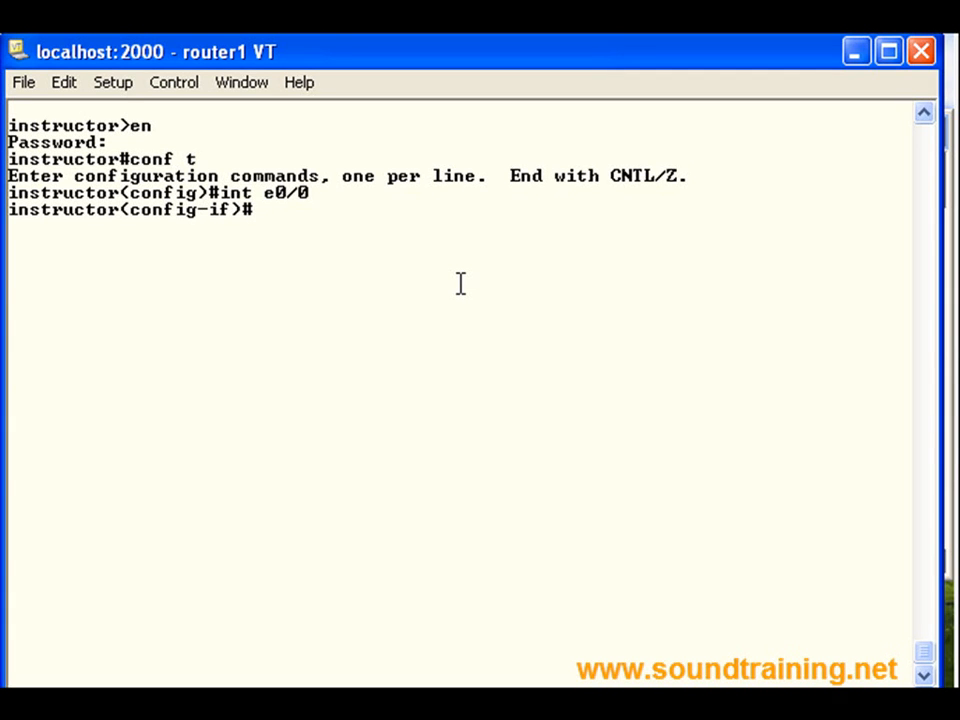
Step: Set 'ip nat inside' on e0/0 and 'ip nat outside' on e0/1
text(ip nat inside)
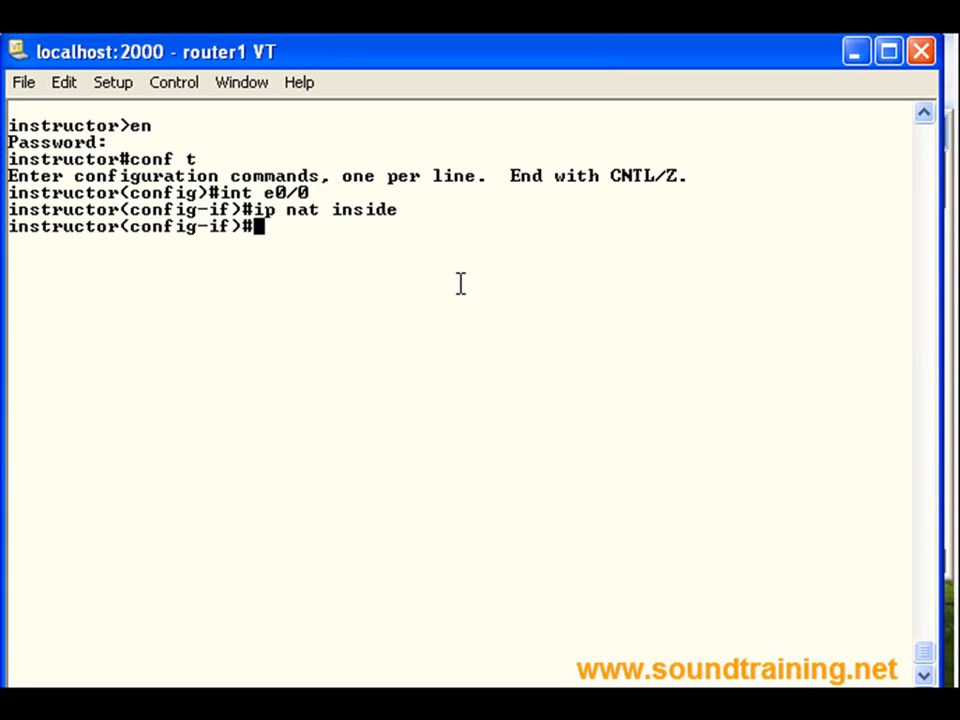
text(int)
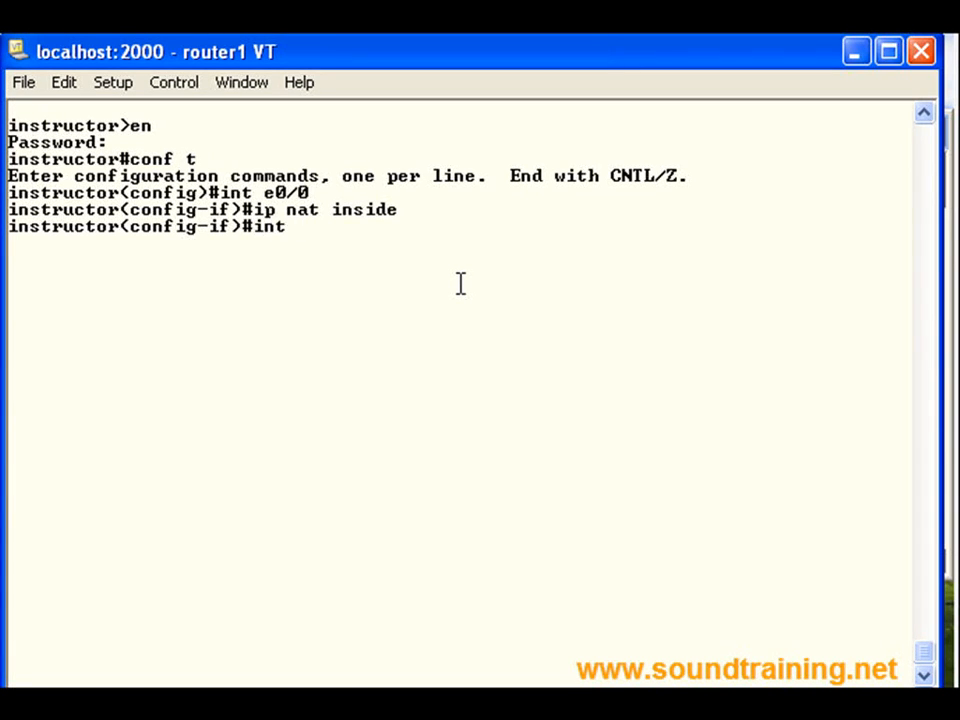
text(e0/1)
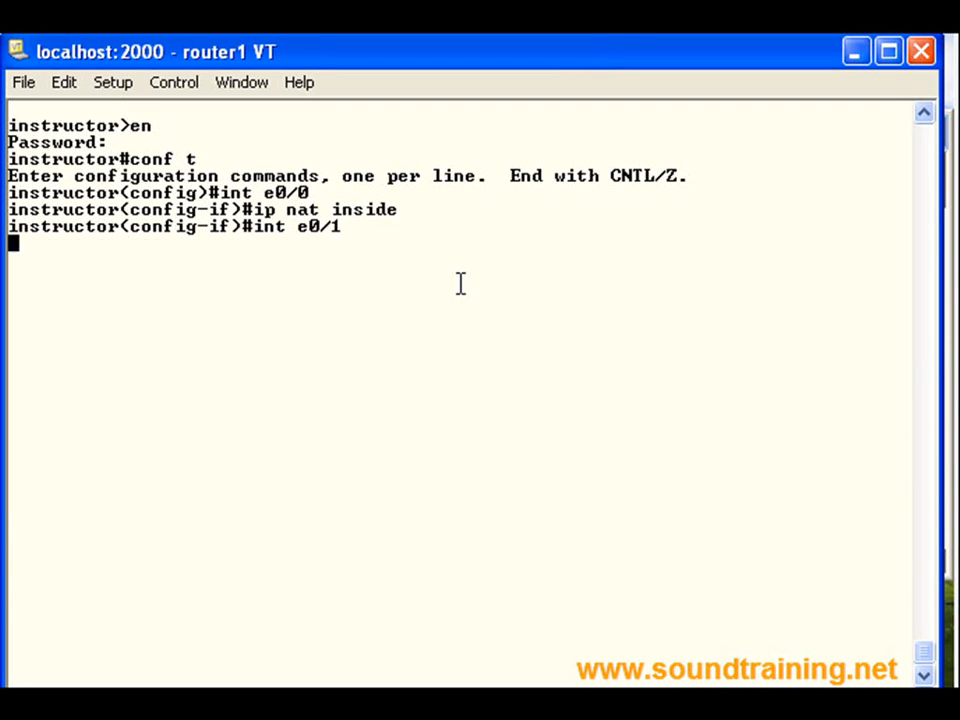
text(ip nat out)
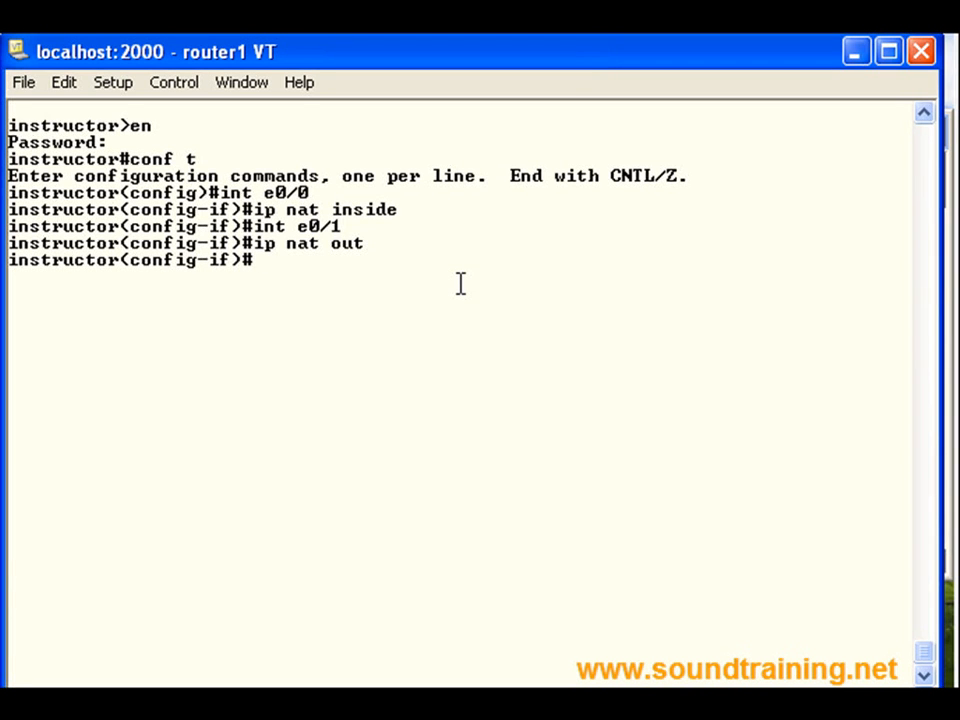
Step: Enter 'ip nat inside source list 101 int e0/1 overload' on router1
text(ip nat inside source)
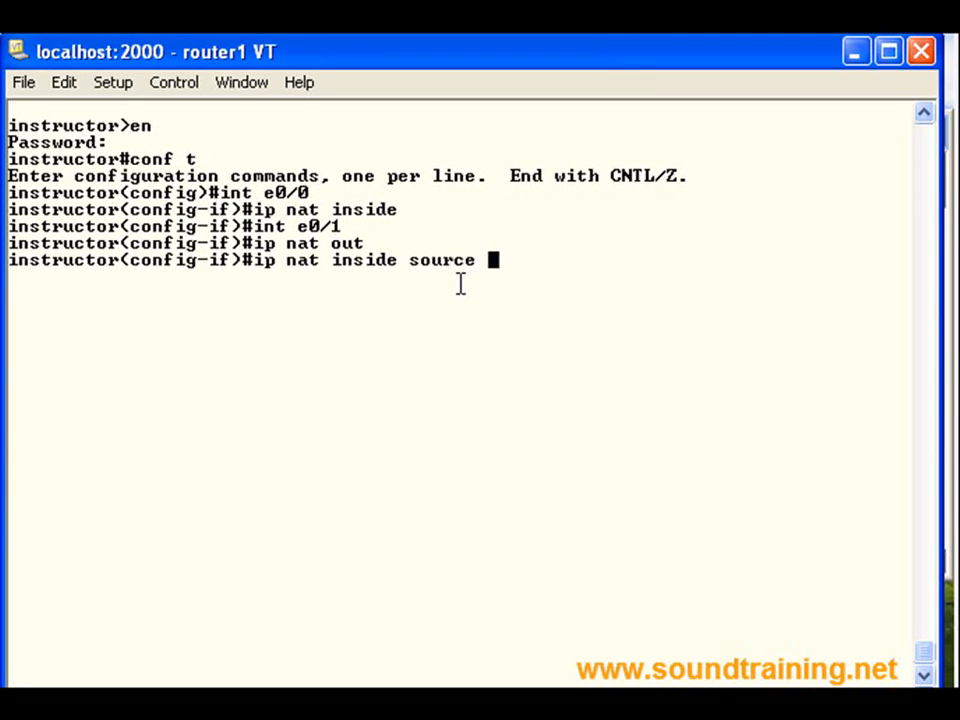
text(list 101)
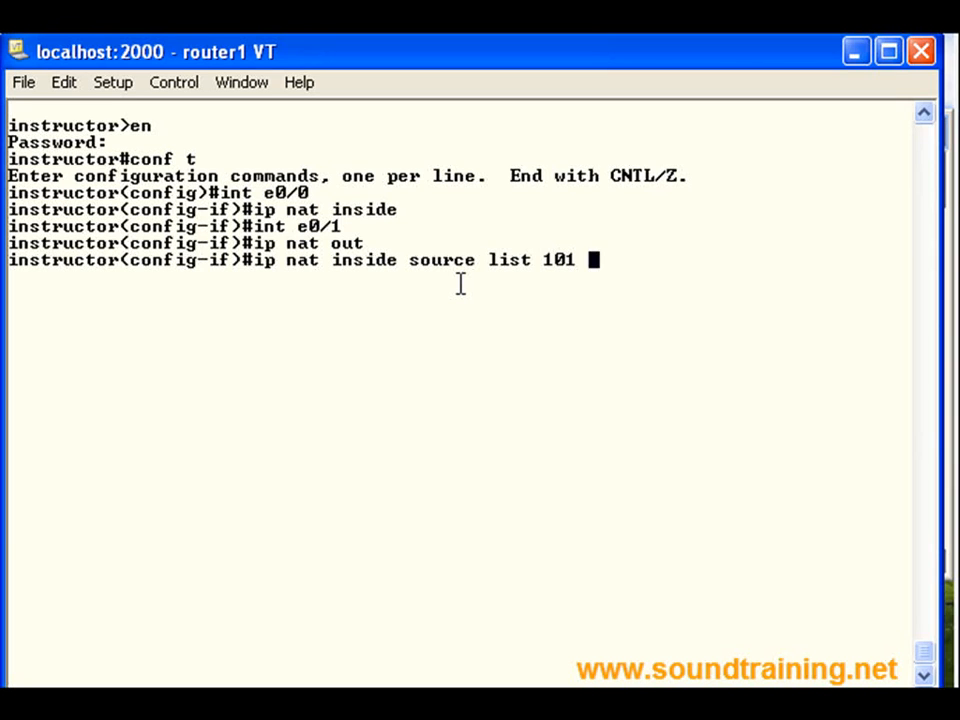
text(int e0)
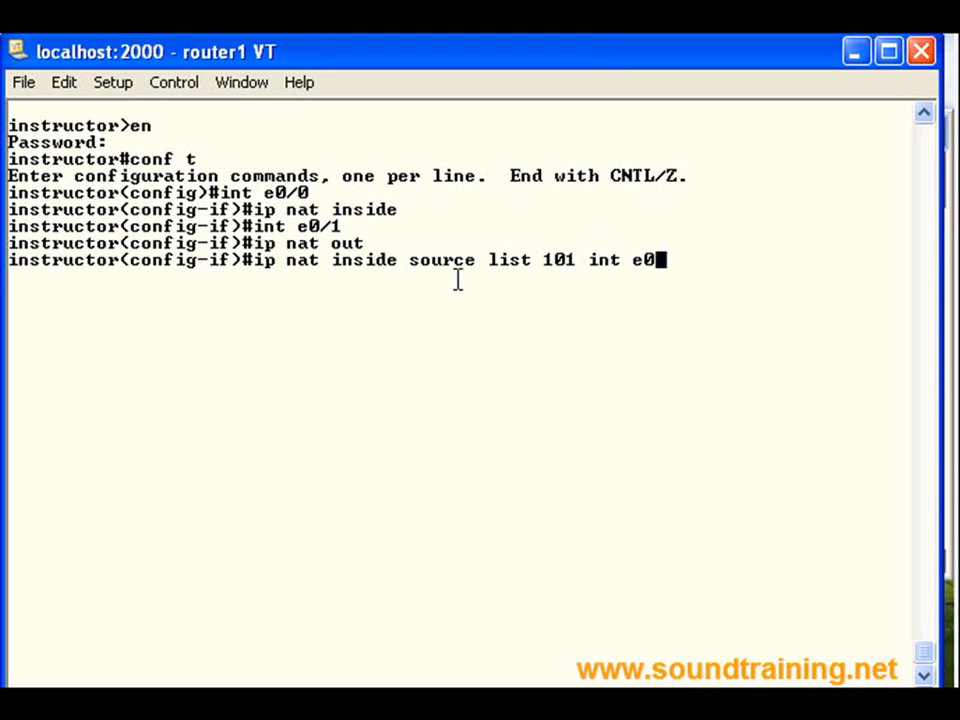
text(/1)
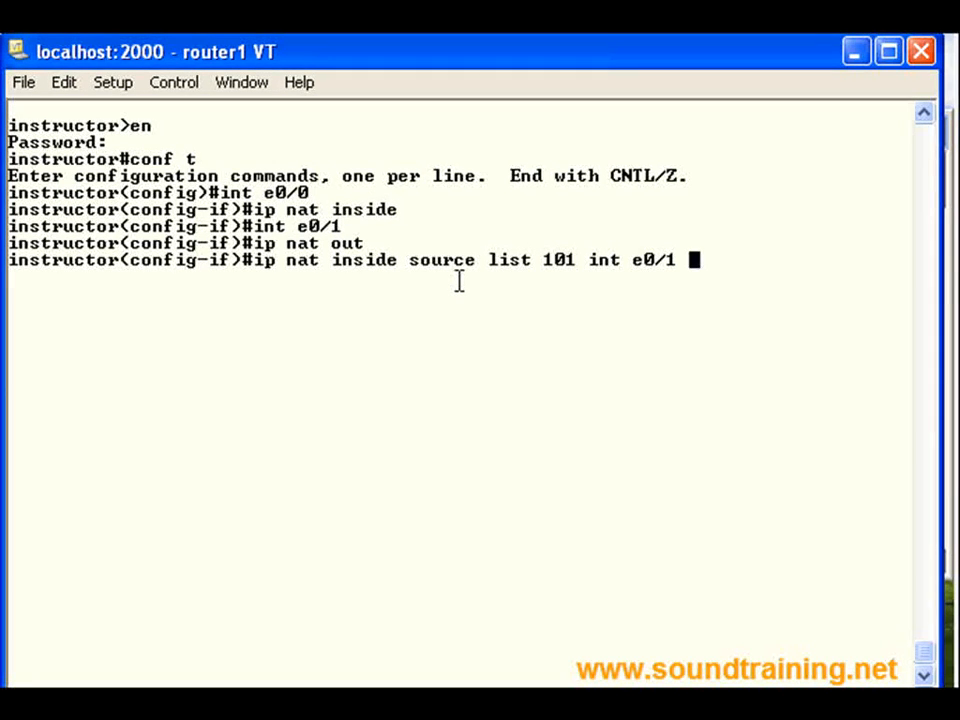
text(overload)
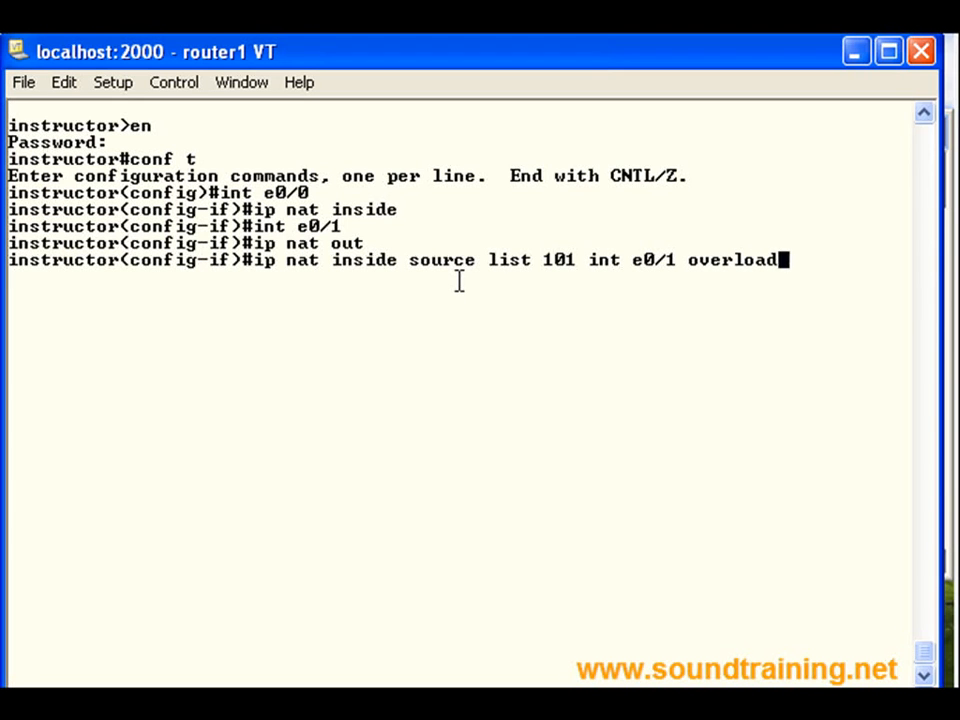
key(enter)
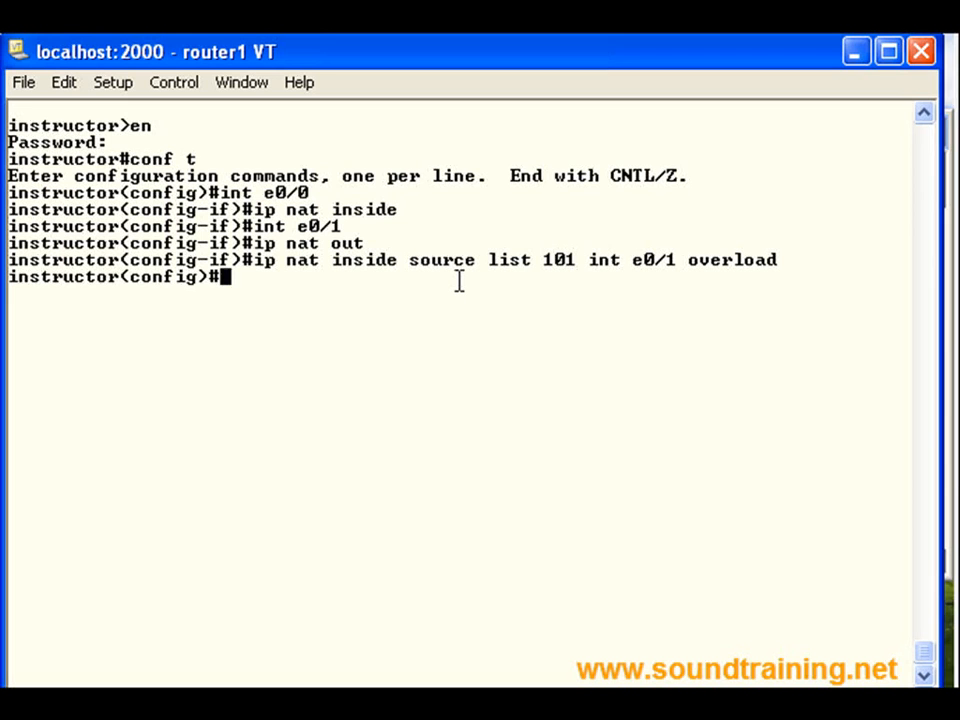
Step: Enter 'access-list 101 permit ip any any' in global configuration mode
text(a)
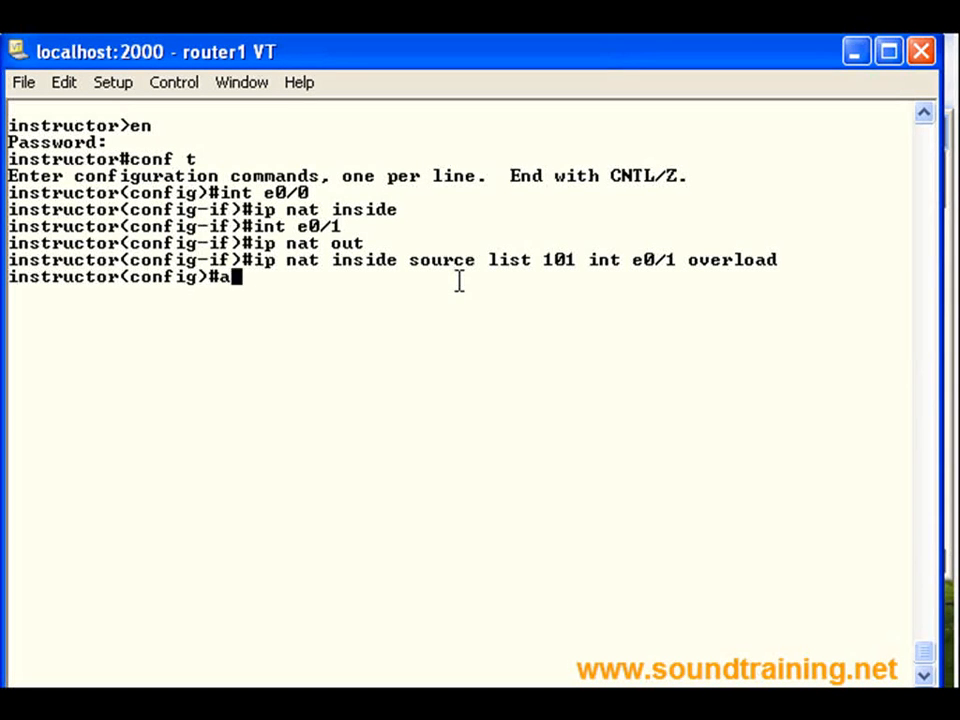
text(ccess-list 101)
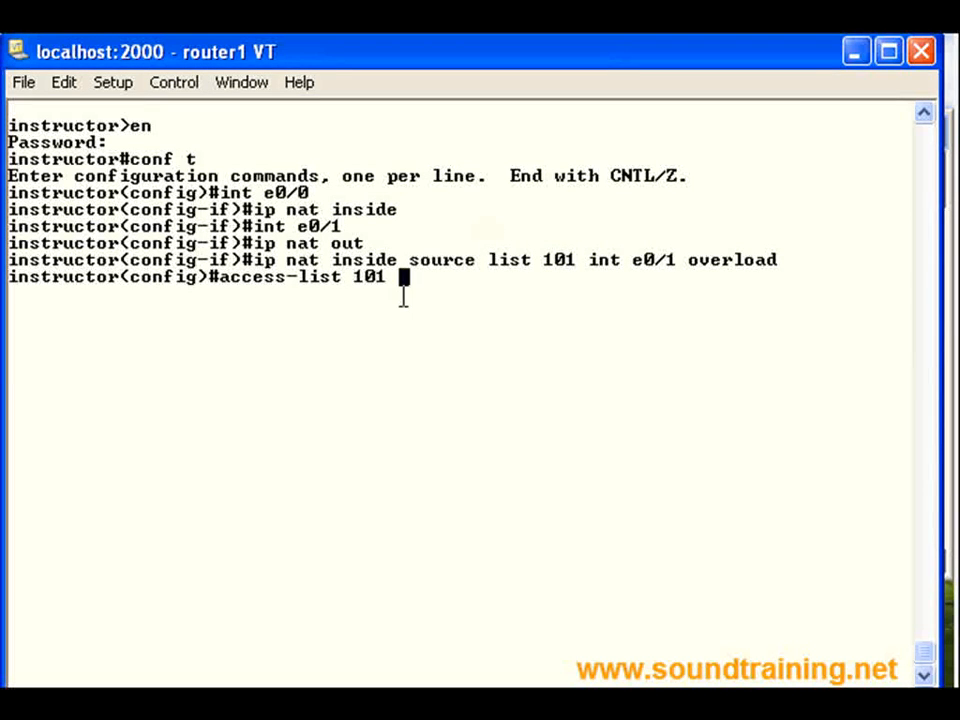
text(p)
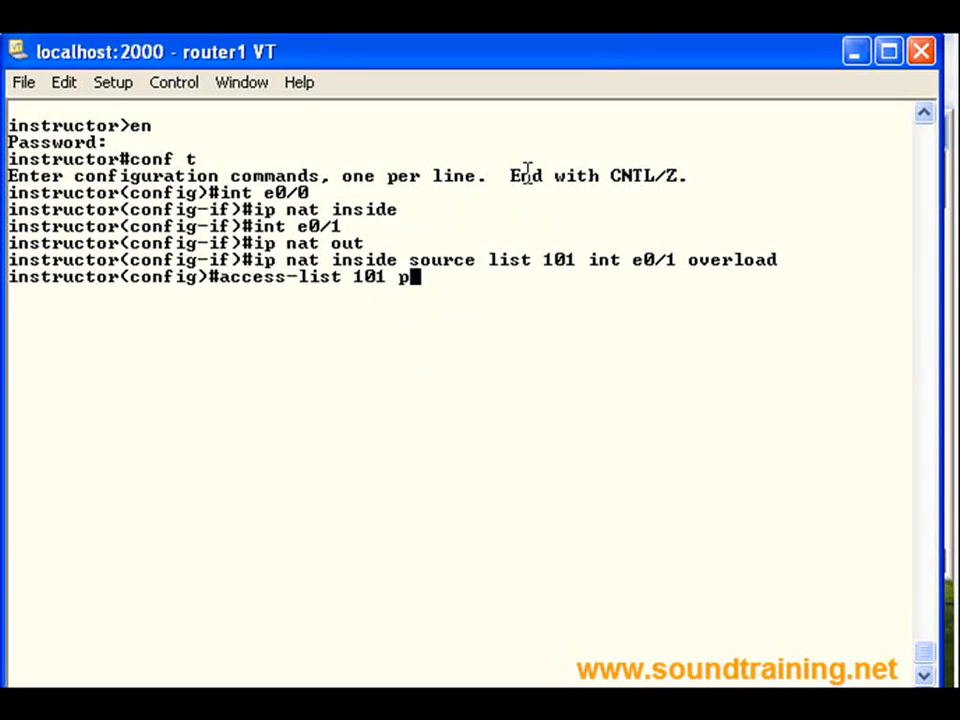
text(ermit ip an)
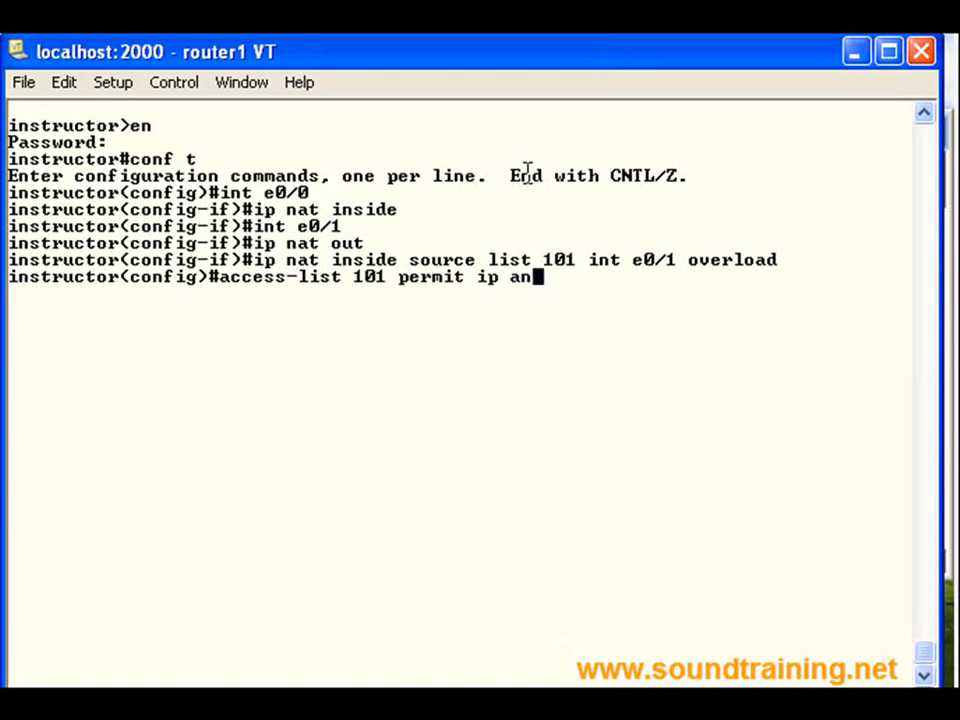
text(y any)
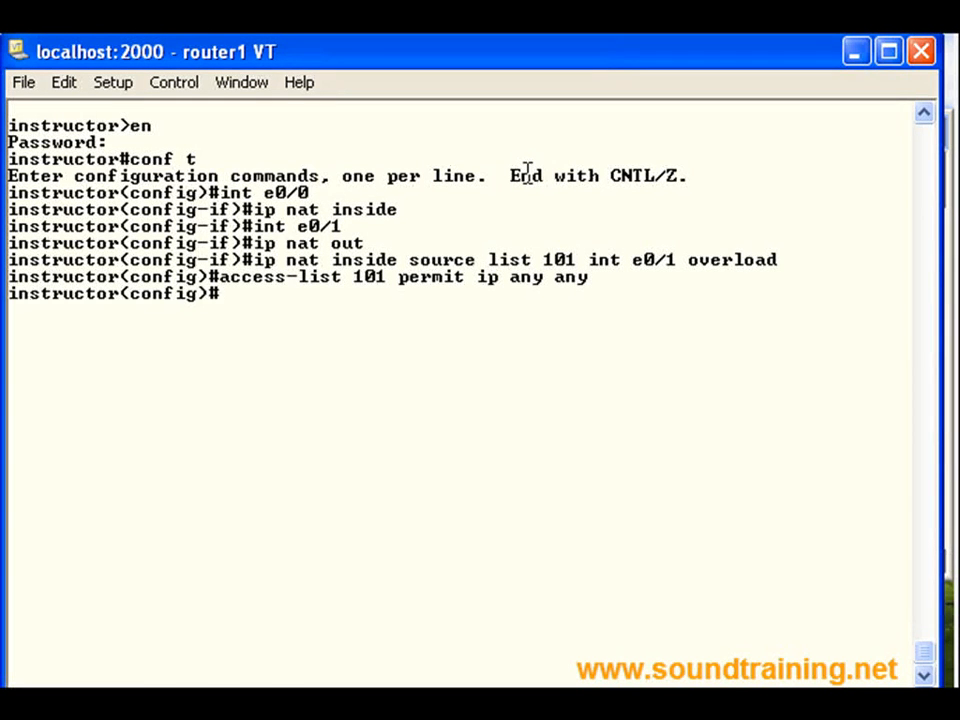
Step: Enter 'ip nat inside source static tcp 10.16.0.2 1723 int e0/1 1723'
text(ip nat in)
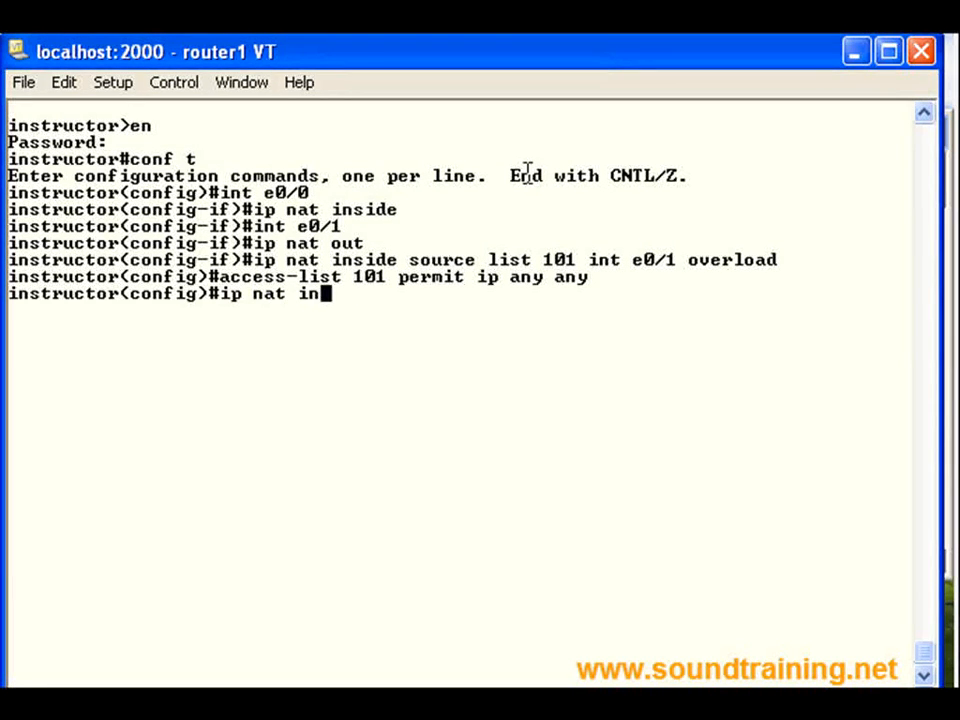
text(side source)
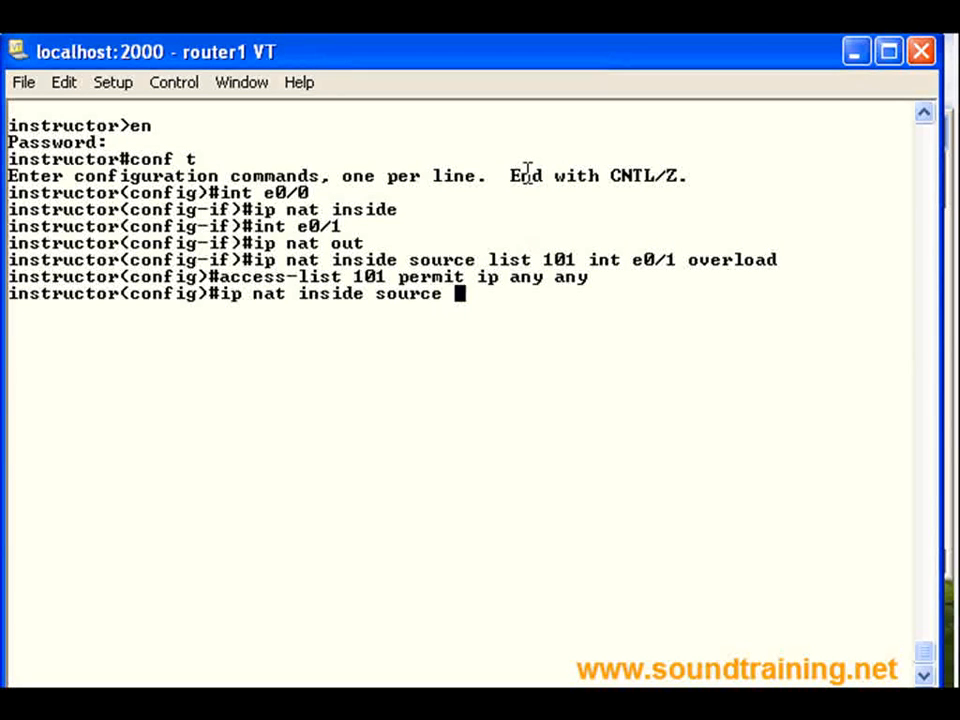
text(static tcp)
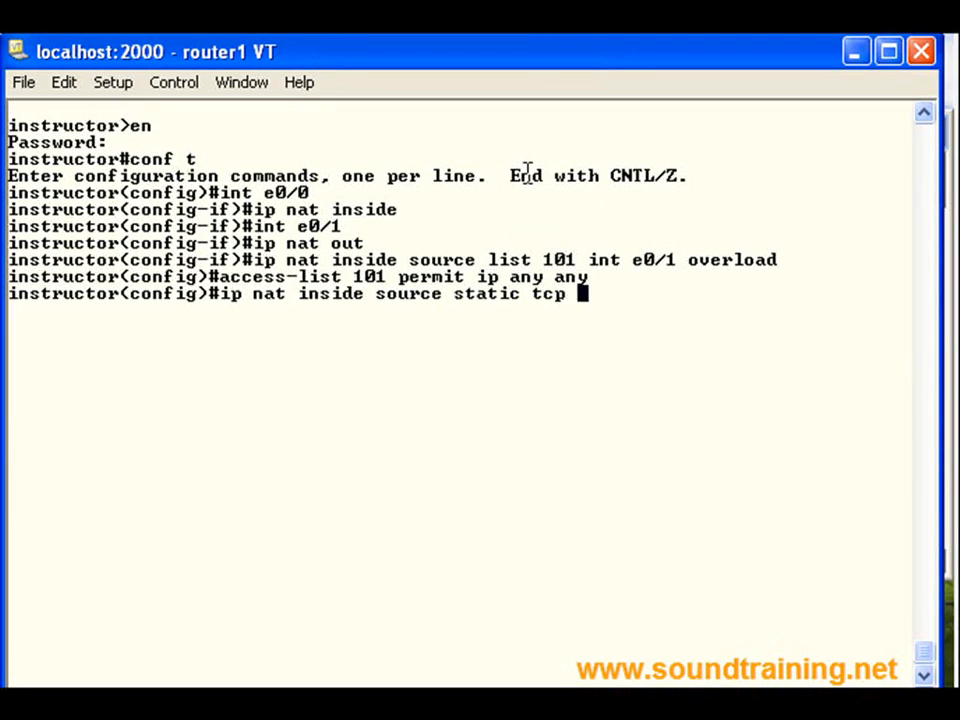
text(10)
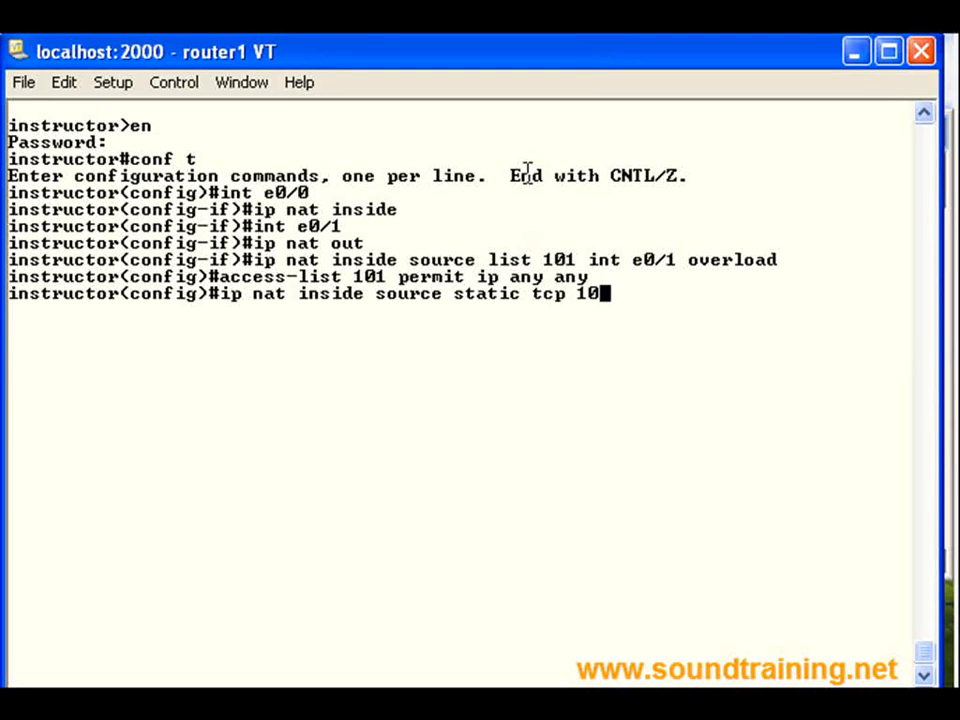
text(.16.0.2)
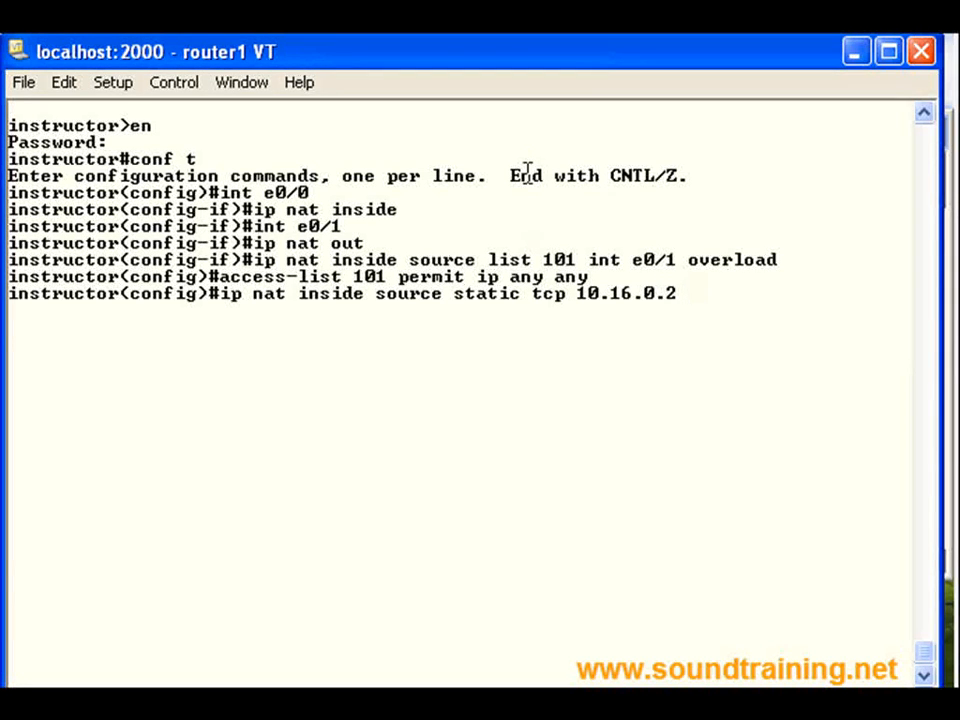
text(1723)
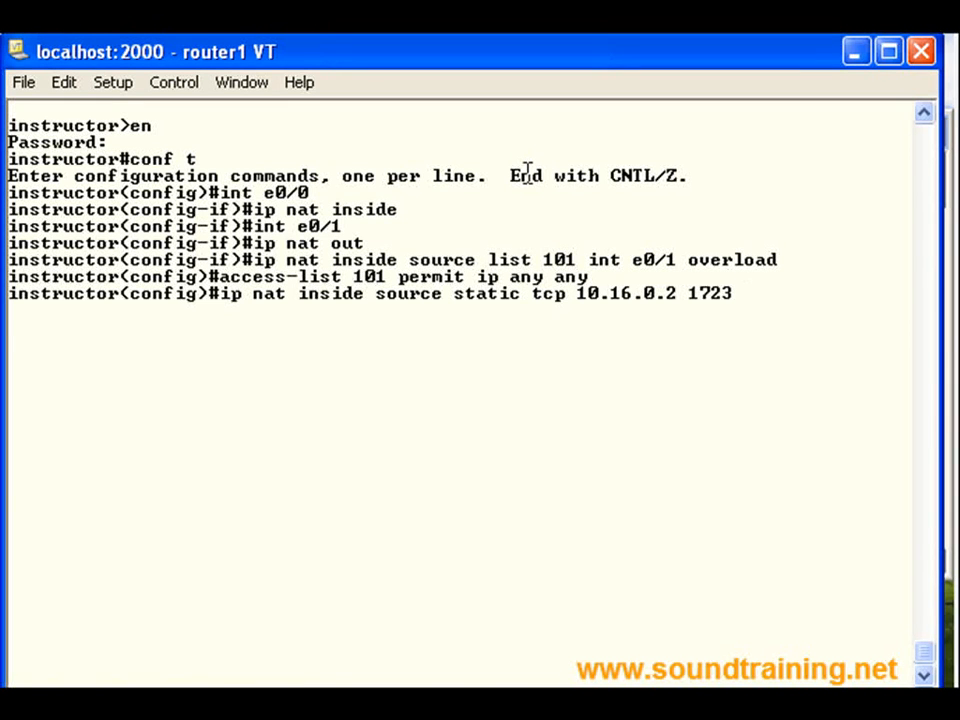
text(int)
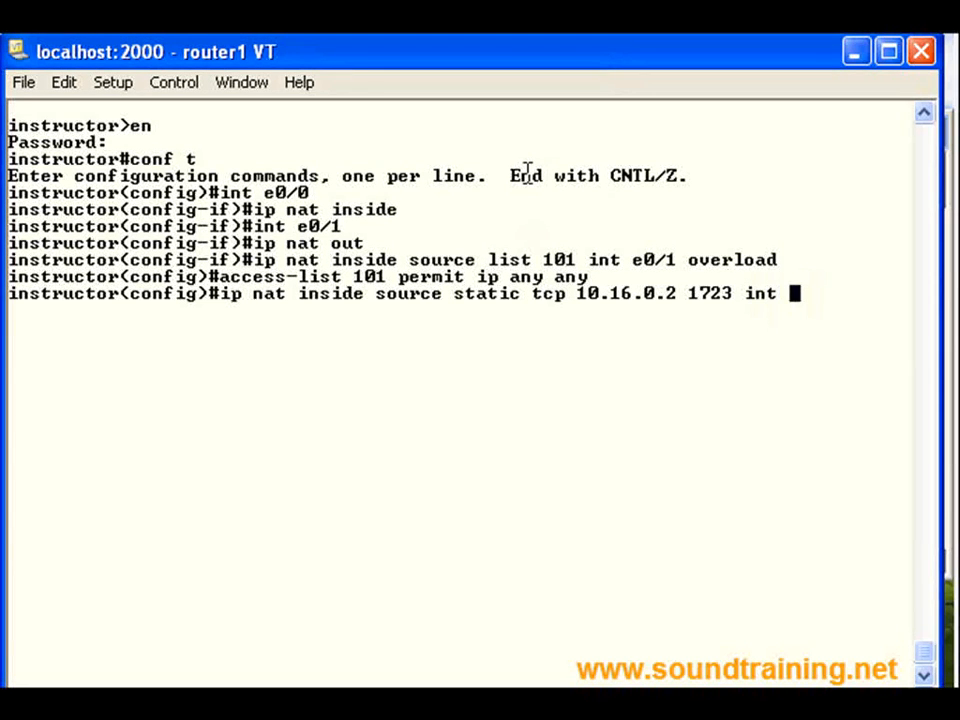
text(e0/1)
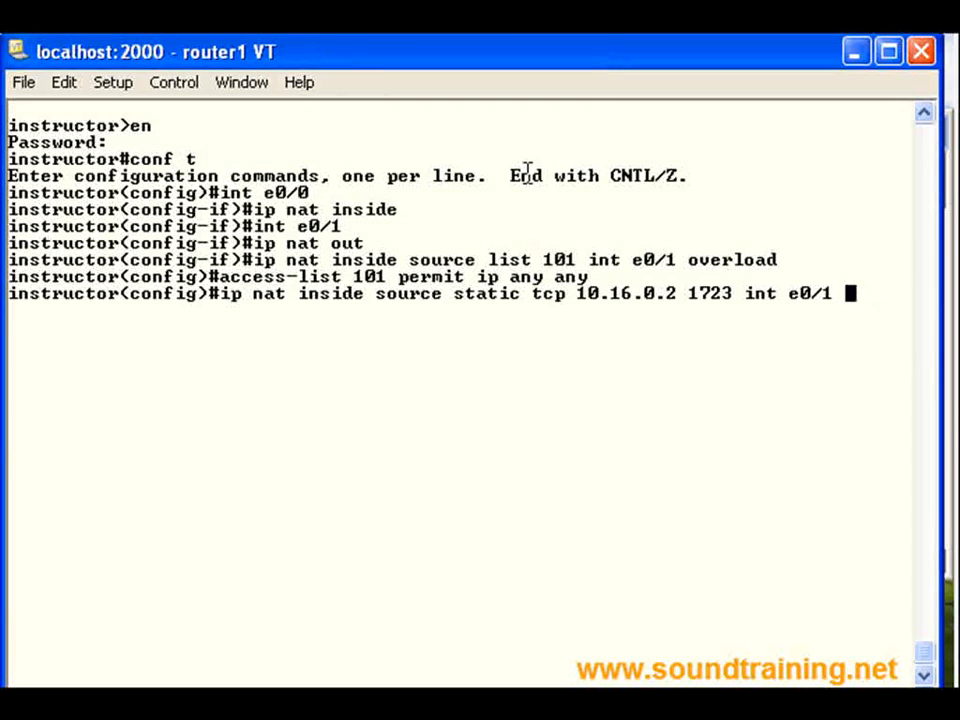
text(1723)
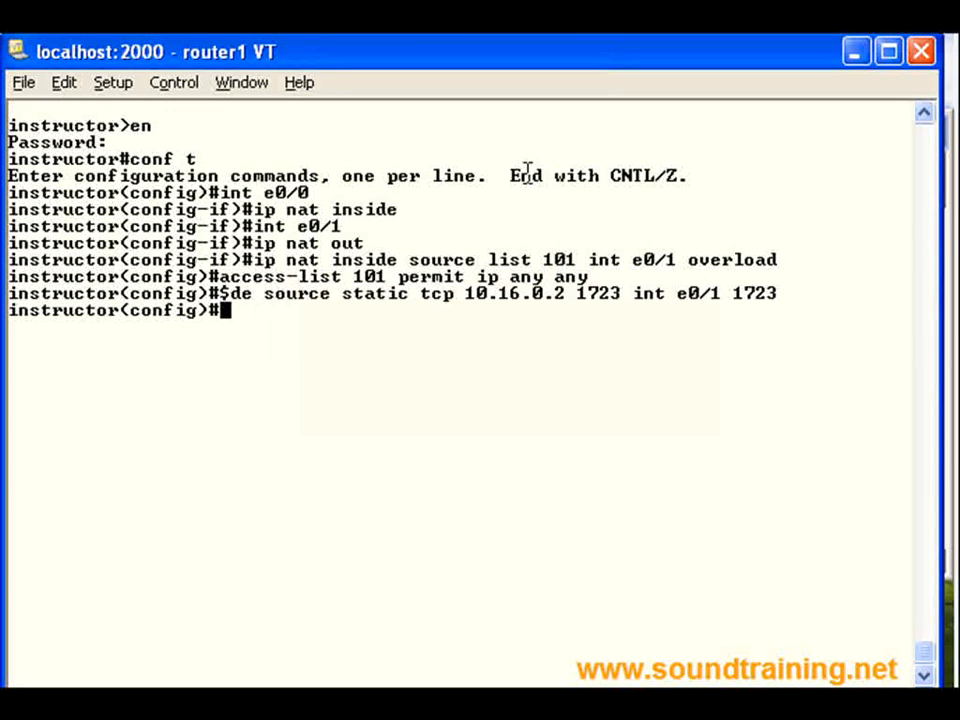
key(alt+tab)
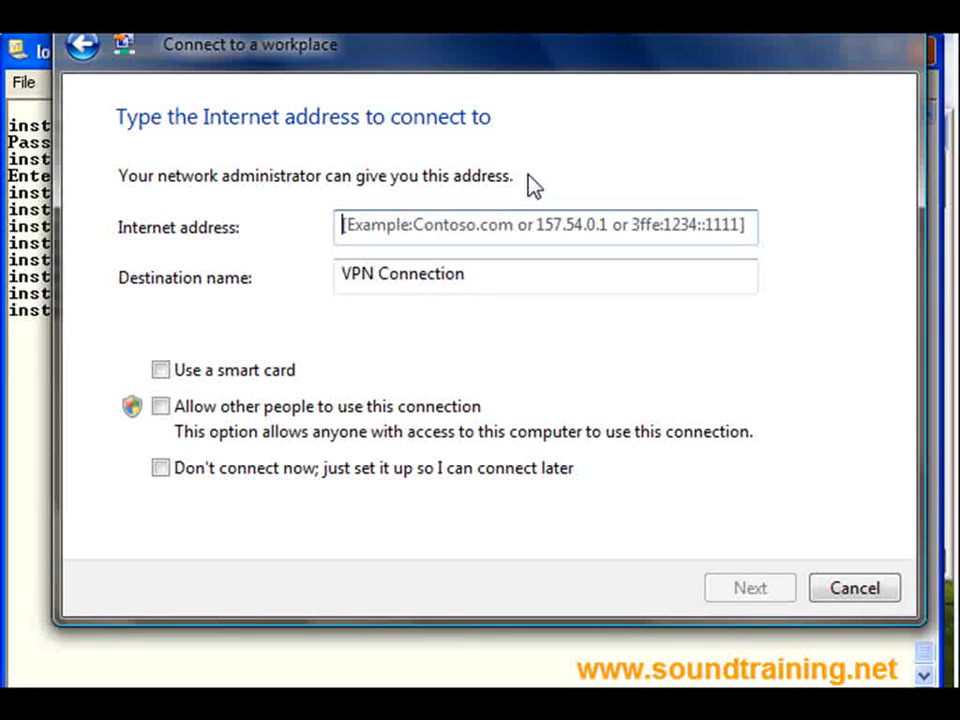
Step: Enter 192.168.16.23 as the Internet address, keeping destination name VPN Connection
click(520, 227)
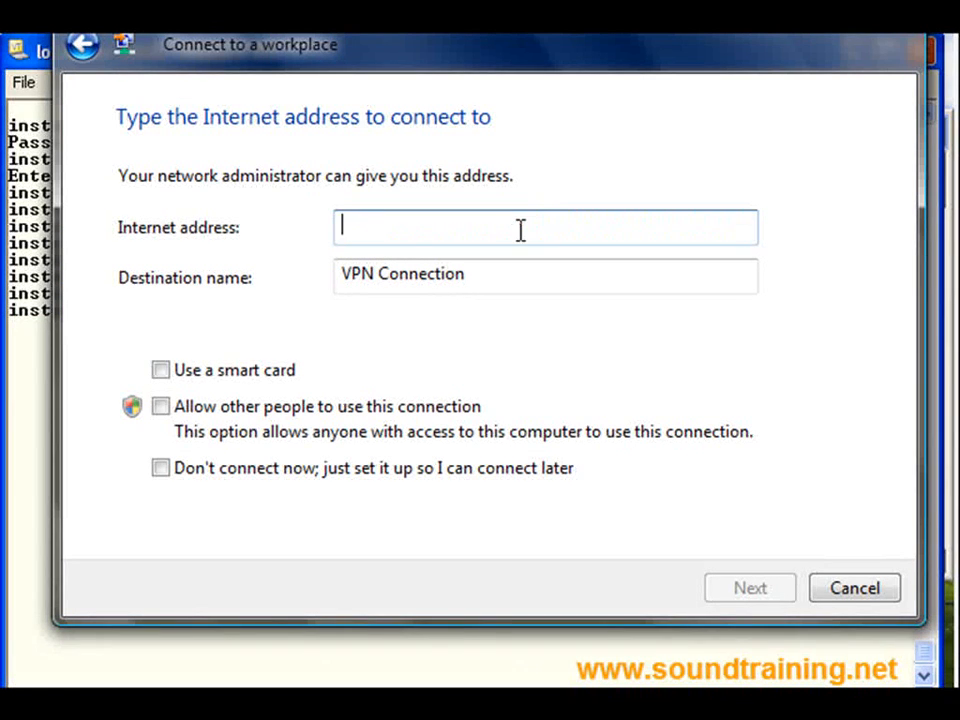
text(192.168.16.23)
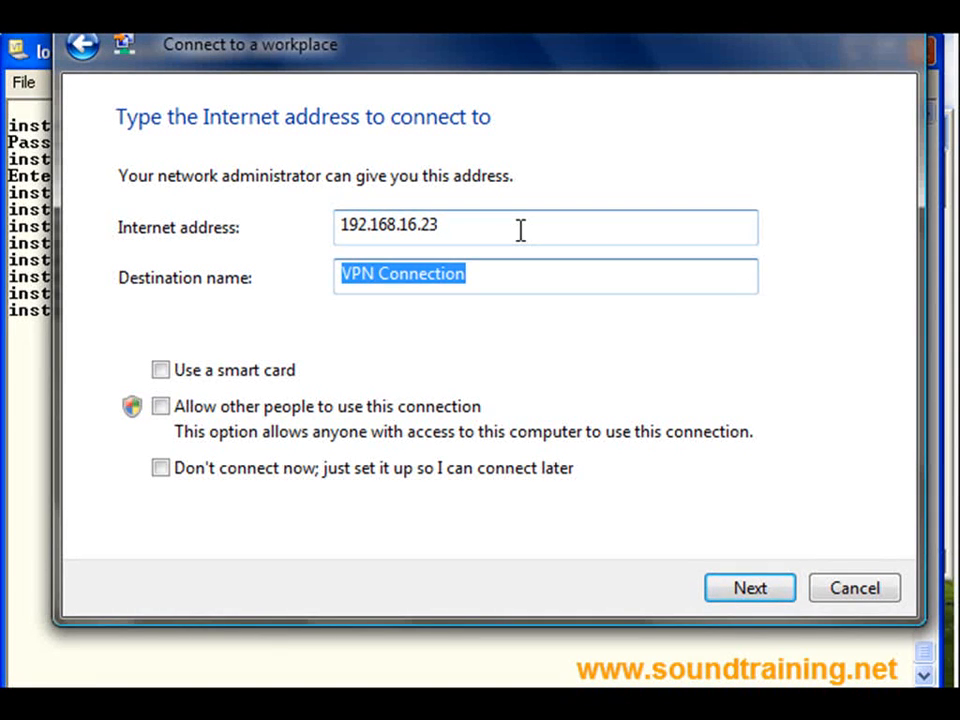
mouse_move(675, 590)
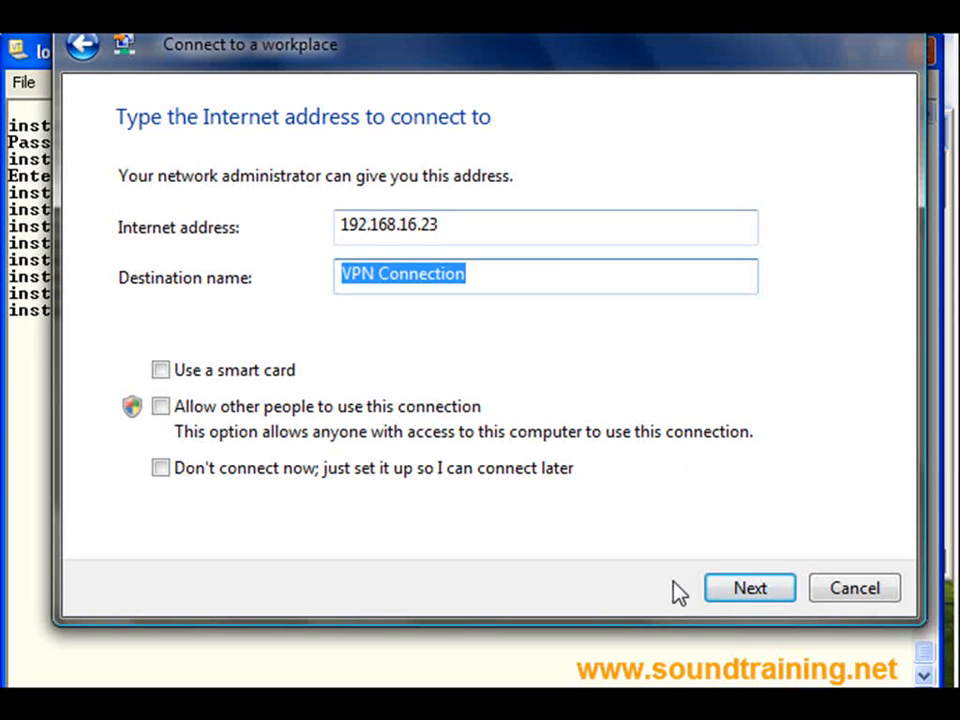
Step: Log in as 'administrator' with the password, connect, and skip to 'You are connected'
click(749, 587)
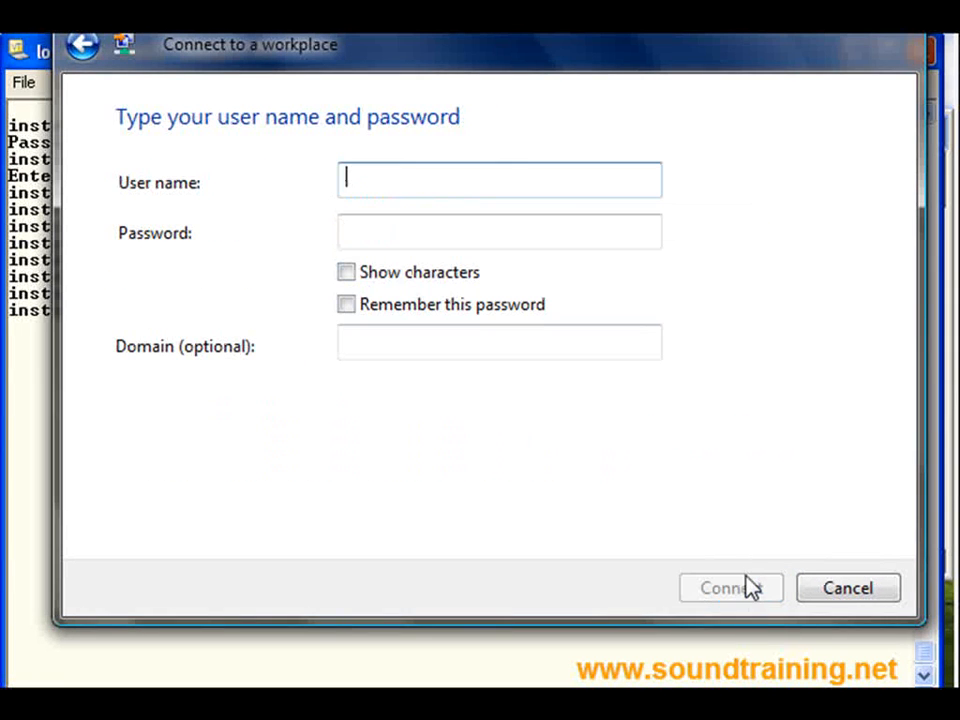
text(admini)
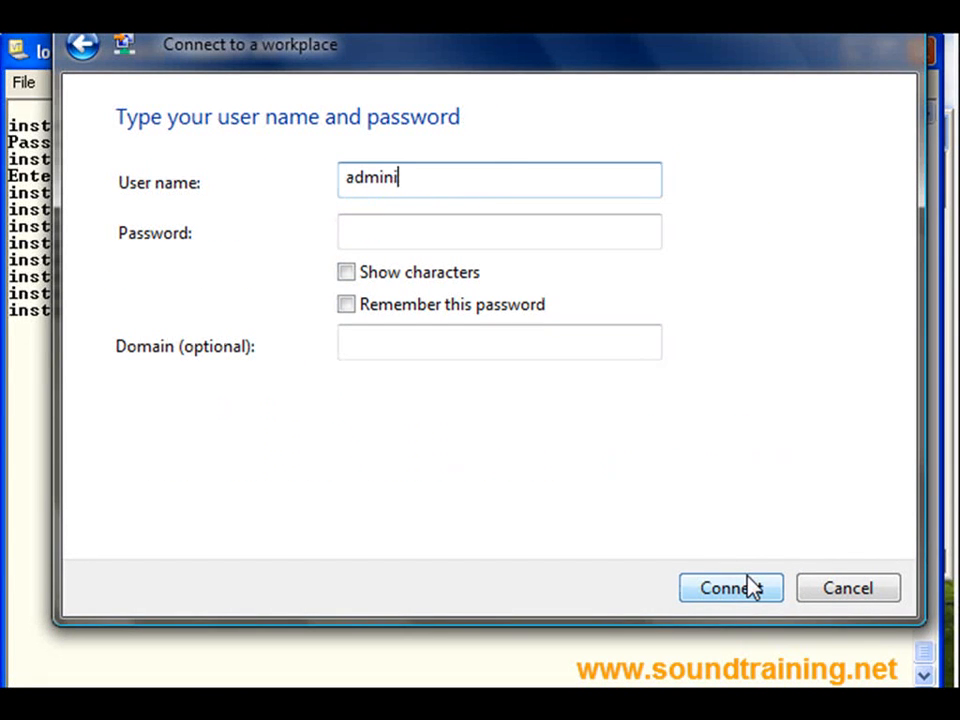
text(strator)
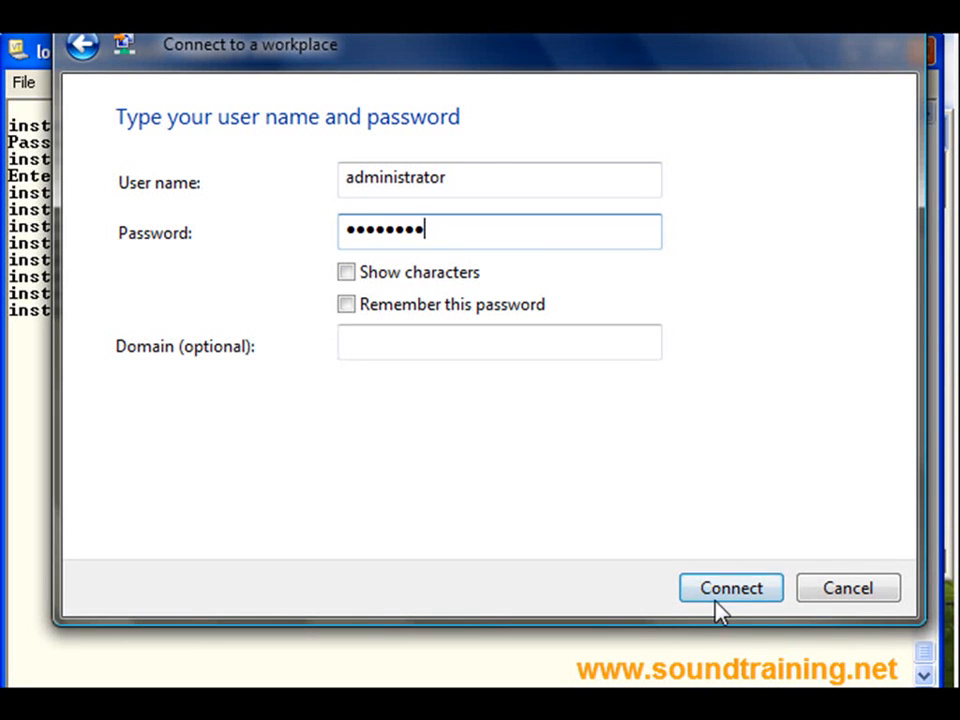
click(731, 588)
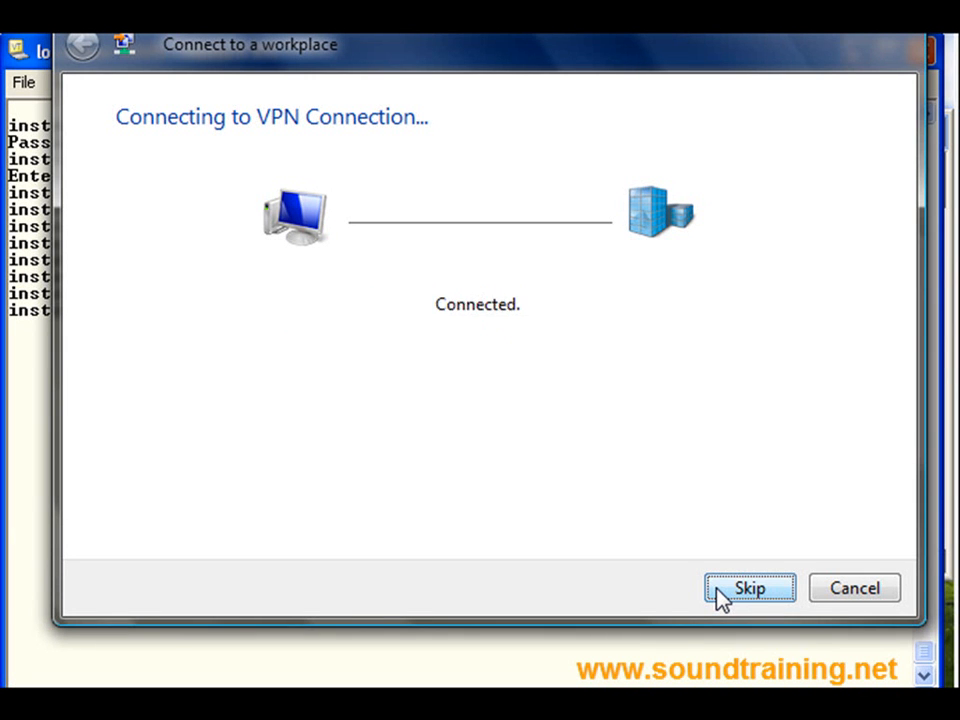
click(749, 588)
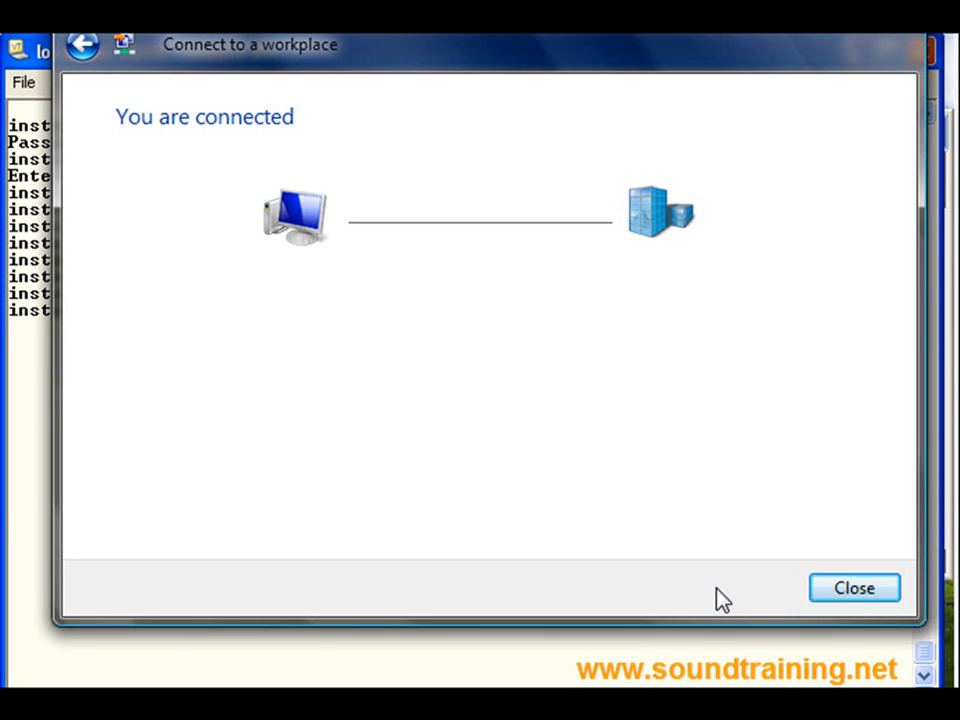